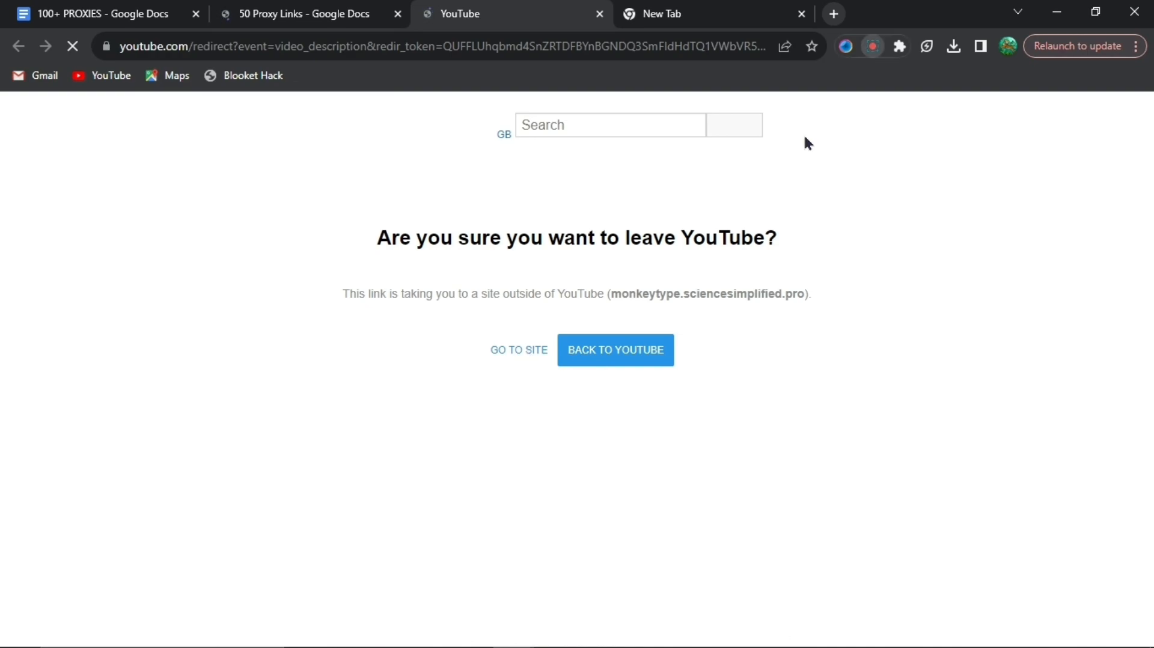
{"action": "mouse_move", "coordinate": [801, 147]}
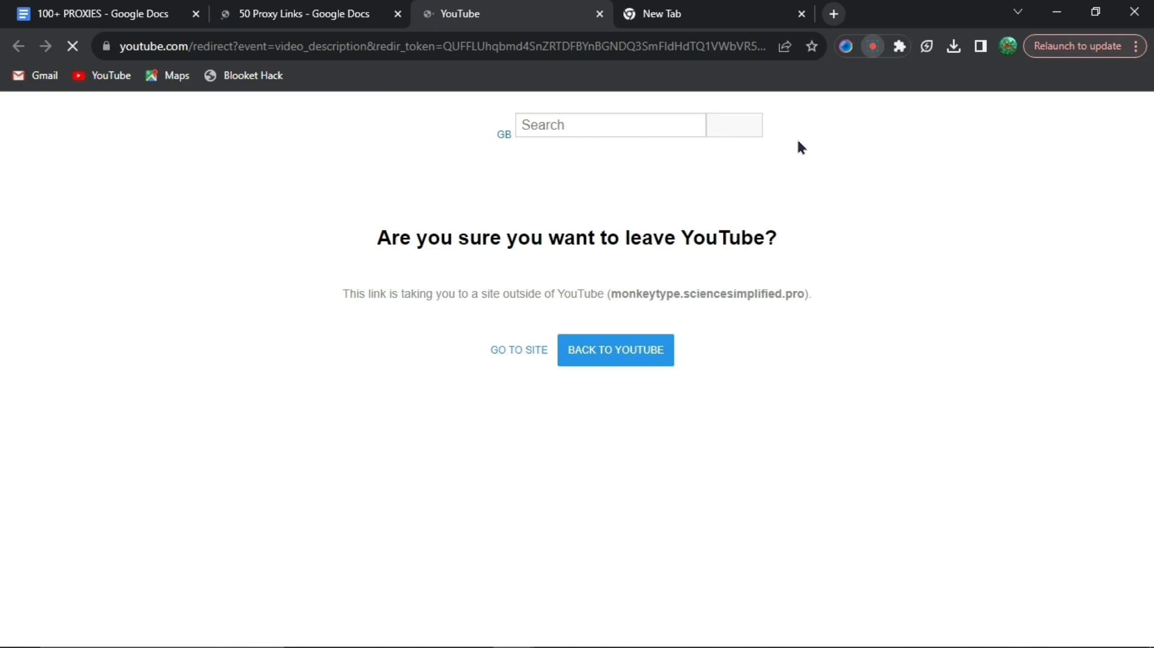
Continue to the Art Class site, browse its Apps page filtered to 'goo' showing Google, then head home.
{"action": "left_click", "coordinate": [518, 350]}
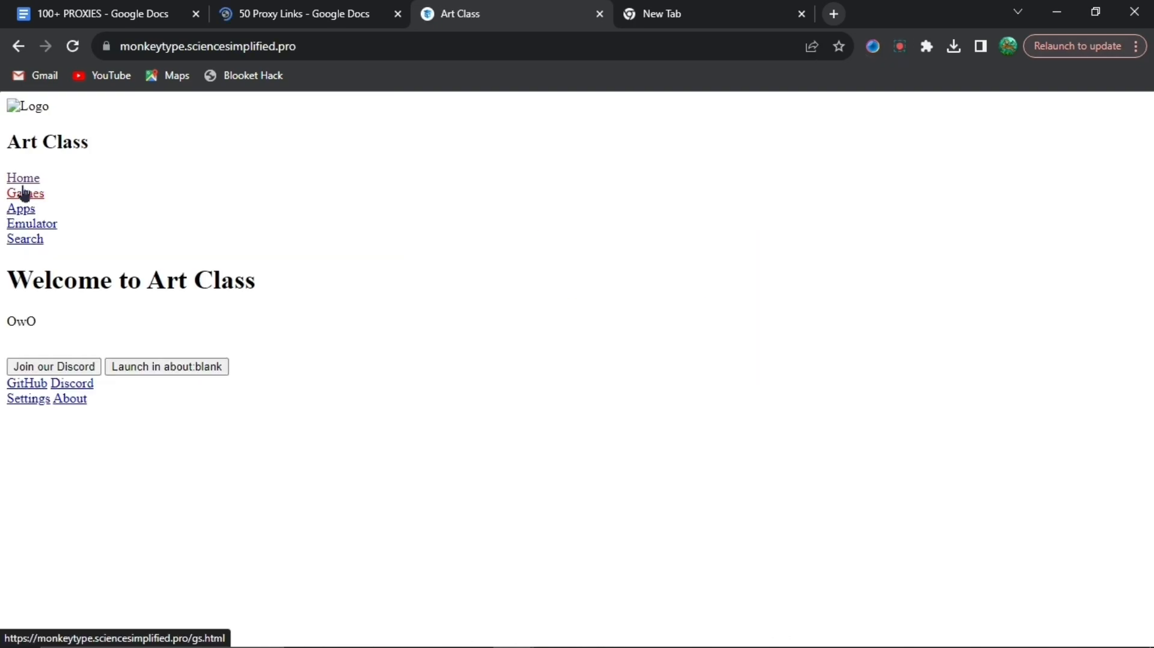
{"action": "left_click", "coordinate": [24, 193]}
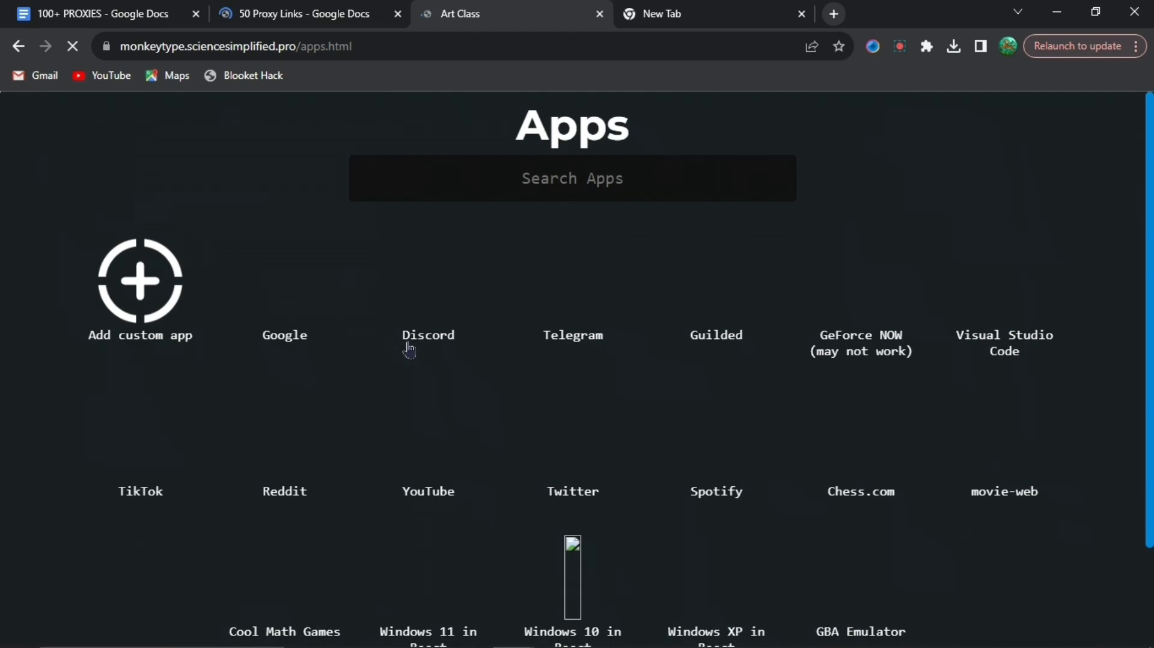
{"action": "scroll", "scroll_direction": "down", "scroll_amount": 3}
{"action": "type", "text": "goo"}
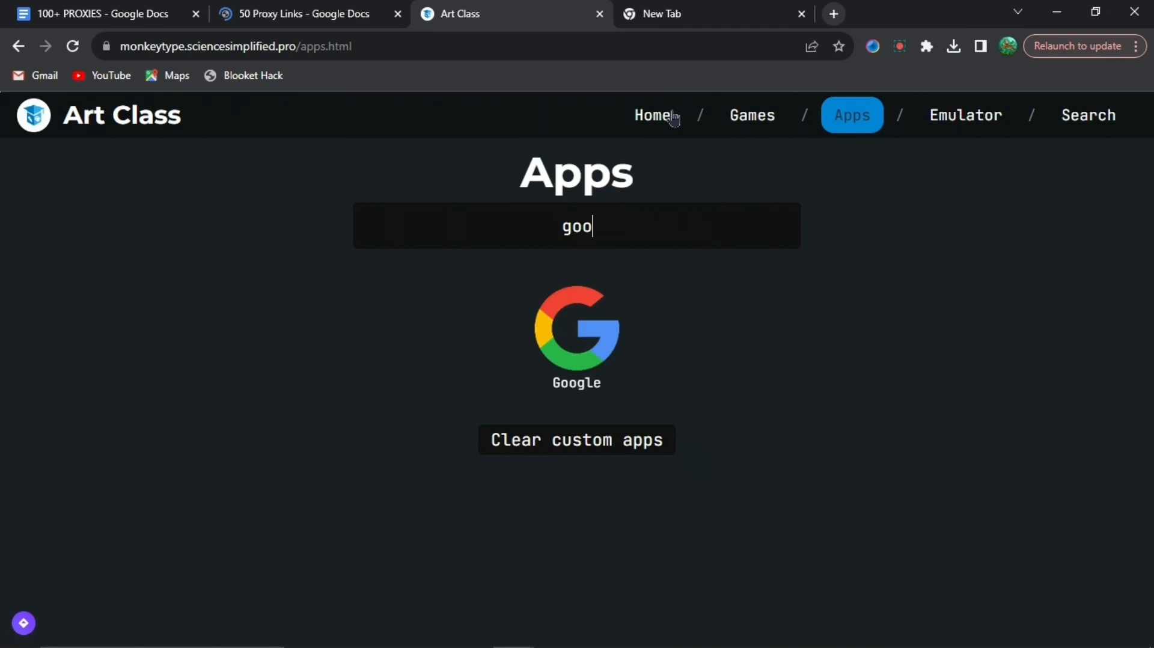
{"action": "left_click", "coordinate": [652, 115]}
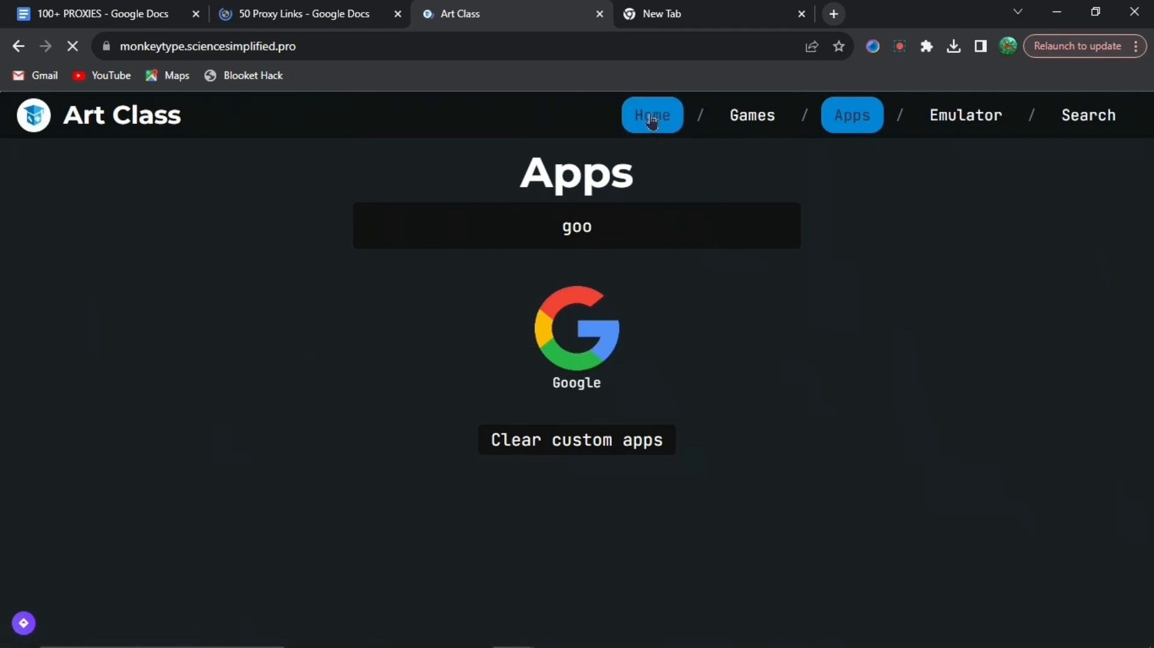
Load the home page showing the welcome message and Chromebook monitoring note.
{"action": "left_click", "coordinate": [651, 116]}
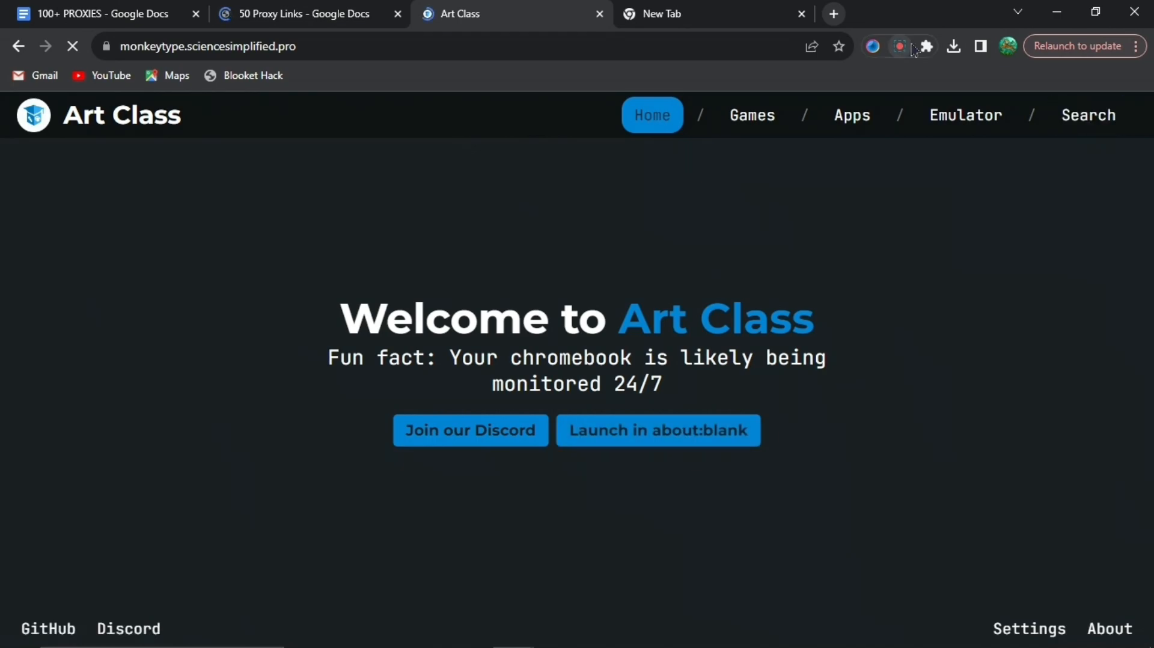
{"action": "left_click", "coordinate": [852, 116]}
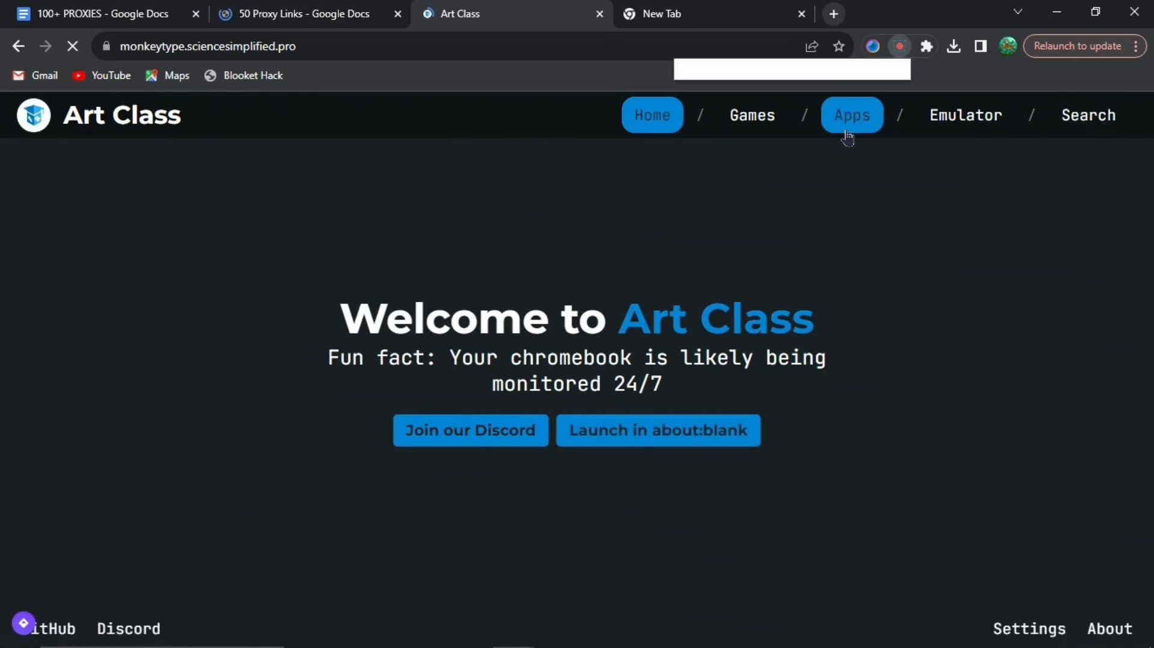
Go to the Search page and enter 'discord.com' as the address to visit.
{"action": "left_click", "coordinate": [1088, 115]}
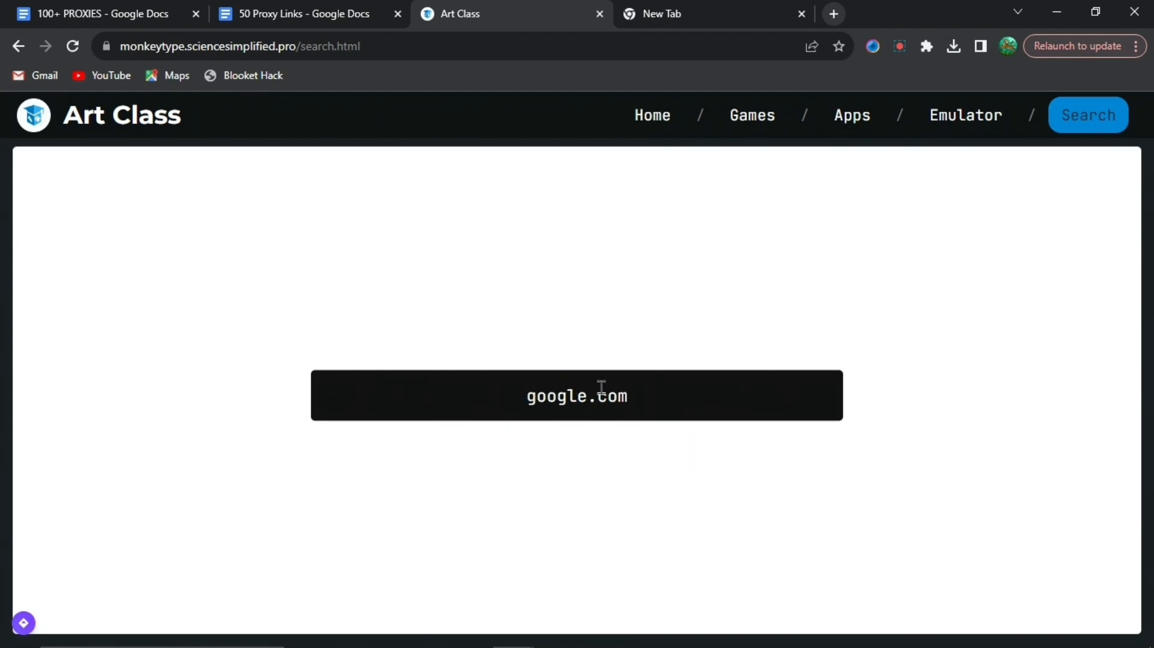
{"action": "type", "text": "disco"}
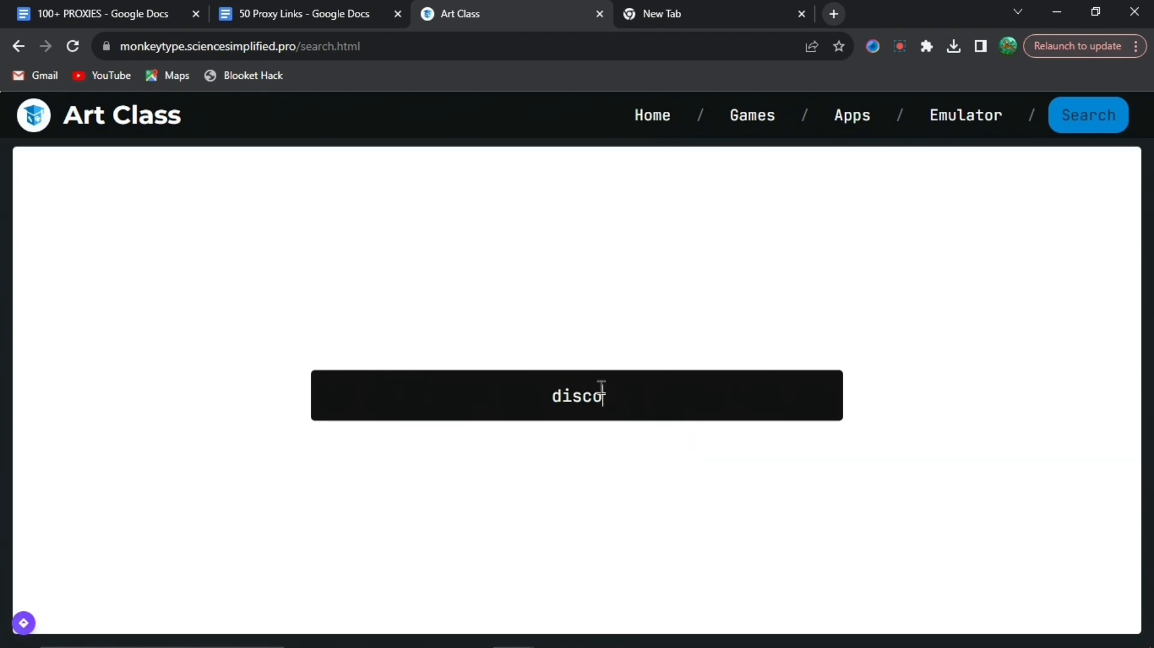
{"action": "type", "text": "rd.com"}
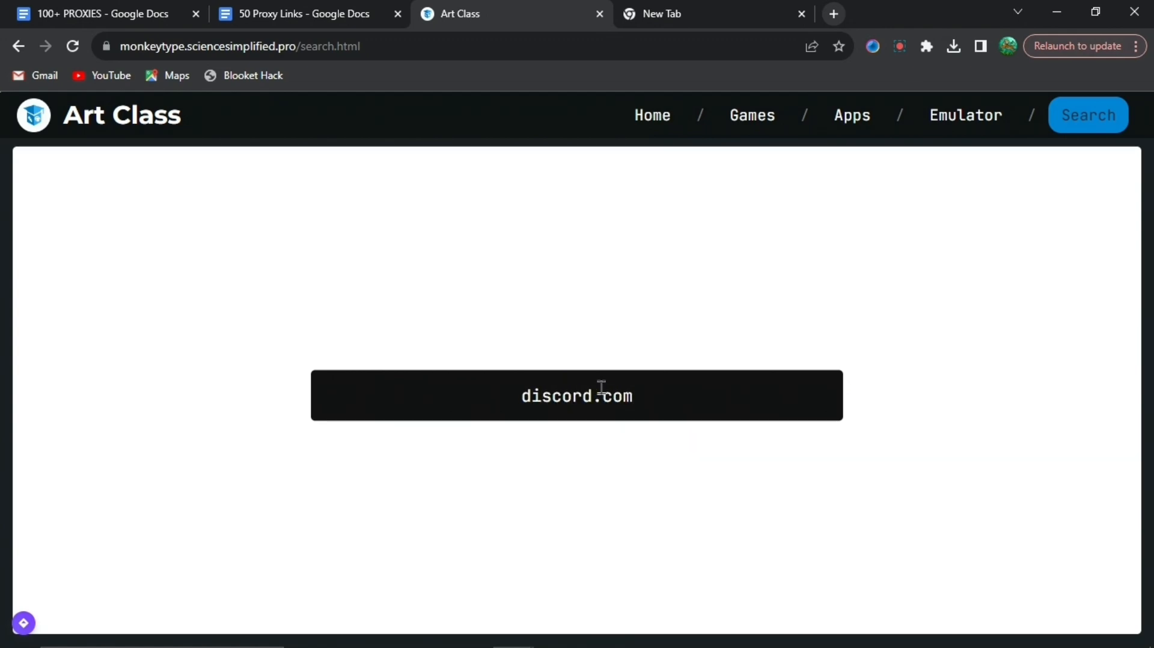